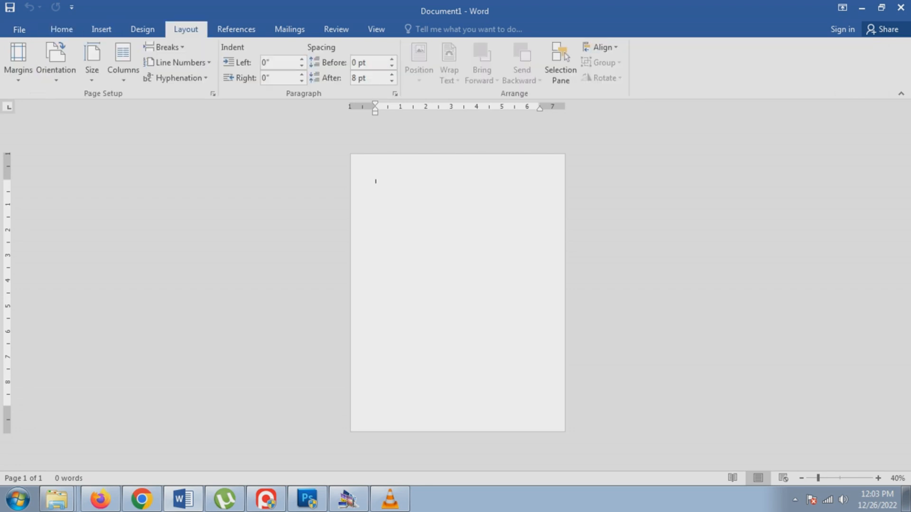
Set the page size to 10 x 15 cm (4 x 6 in) from the Layout Size list
{"action": "left_click", "coordinate": [91, 58]}
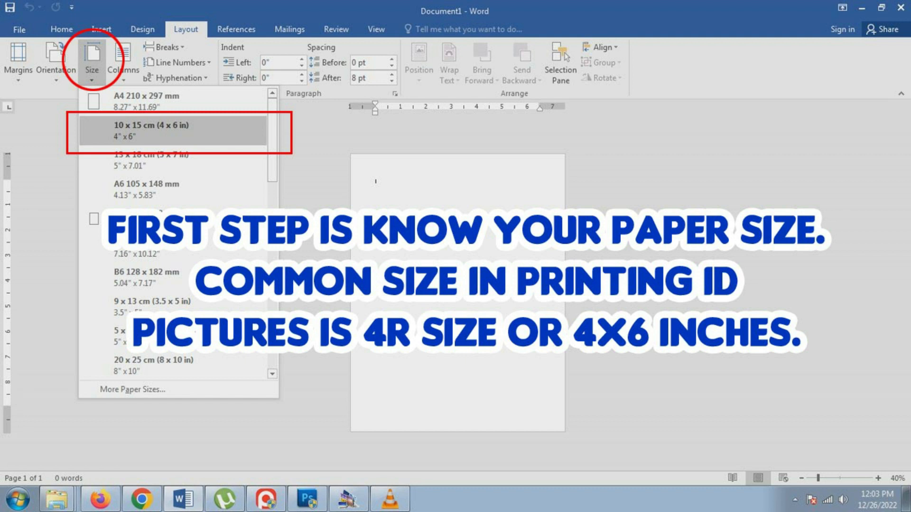
{"action": "left_click", "coordinate": [173, 131]}
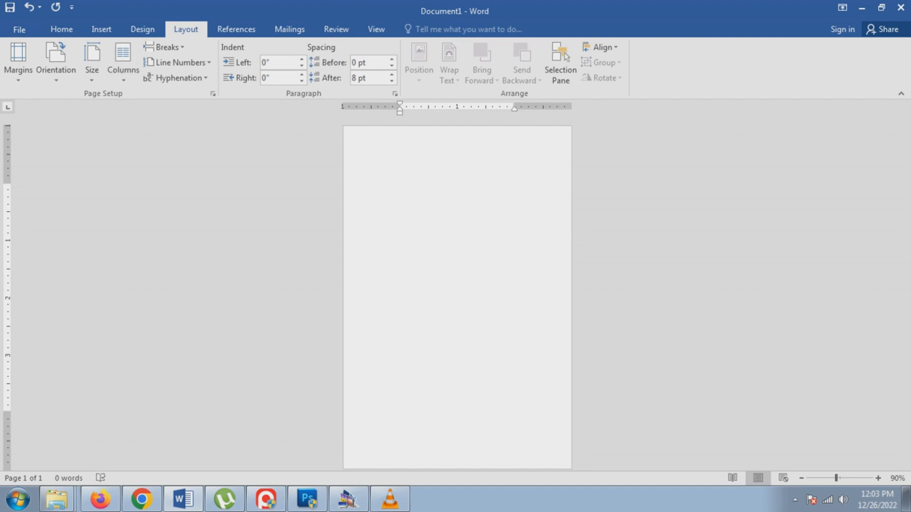
{"action": "left_click", "coordinate": [101, 29]}
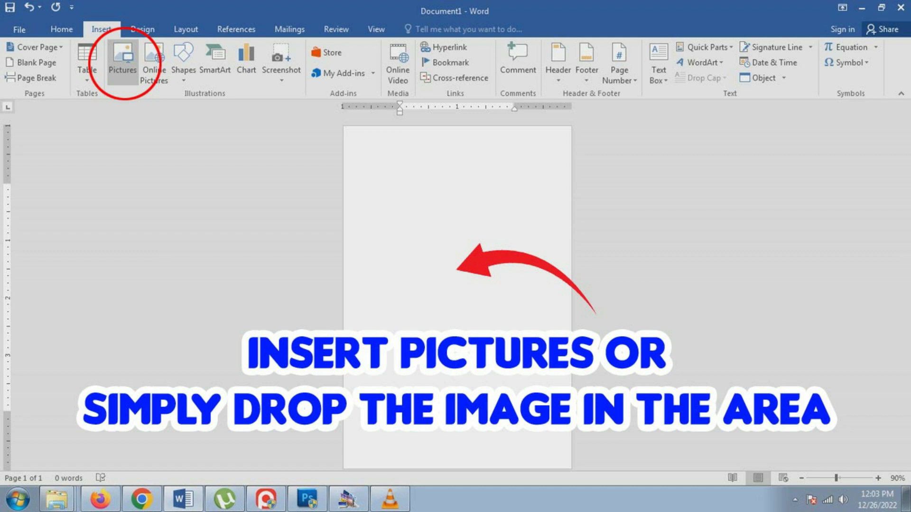
{"action": "left_click", "coordinate": [122, 60]}
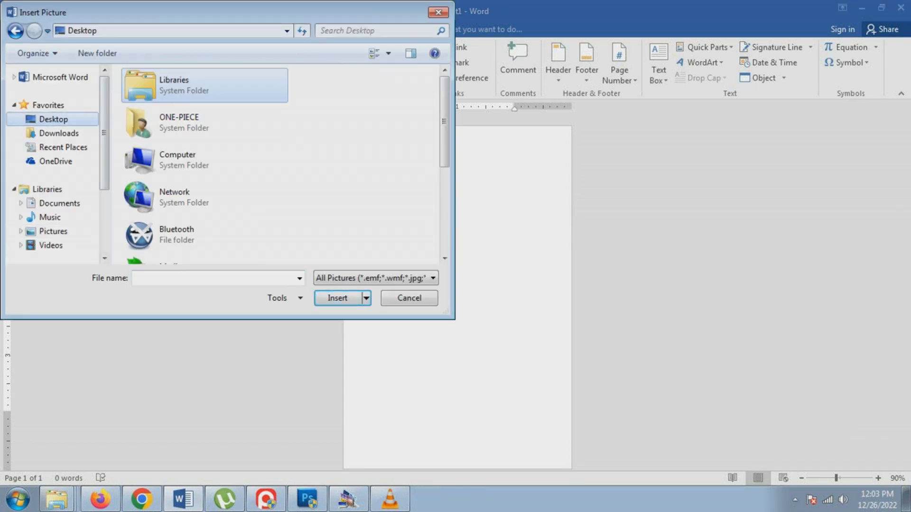
{"action": "left_click", "coordinate": [408, 298]}
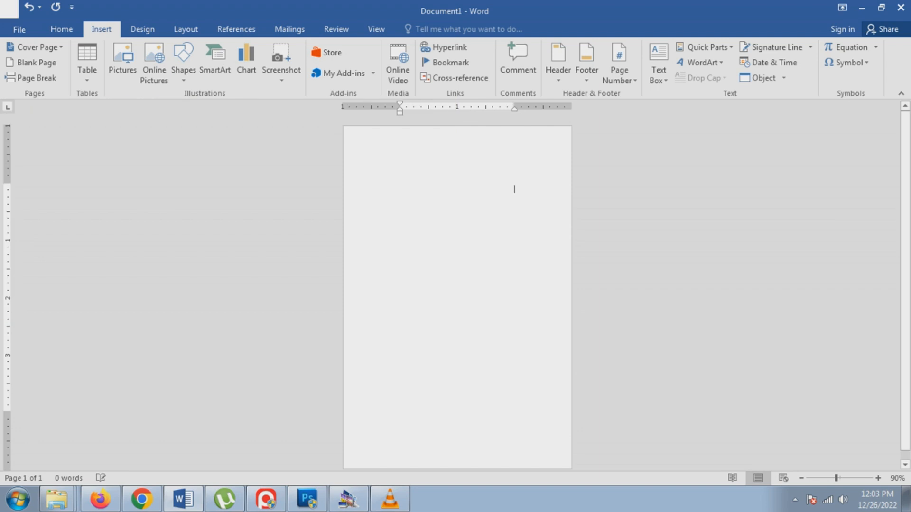
Open the Format Picture pane for the boy's 2 x 2 inch photo
{"action": "right_click", "coordinate": [429, 250]}
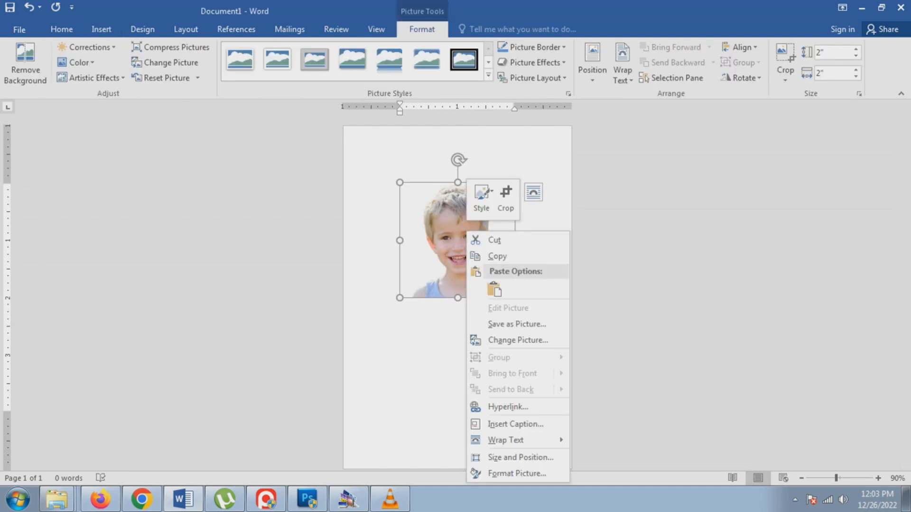
{"action": "mouse_move", "coordinate": [505, 439]}
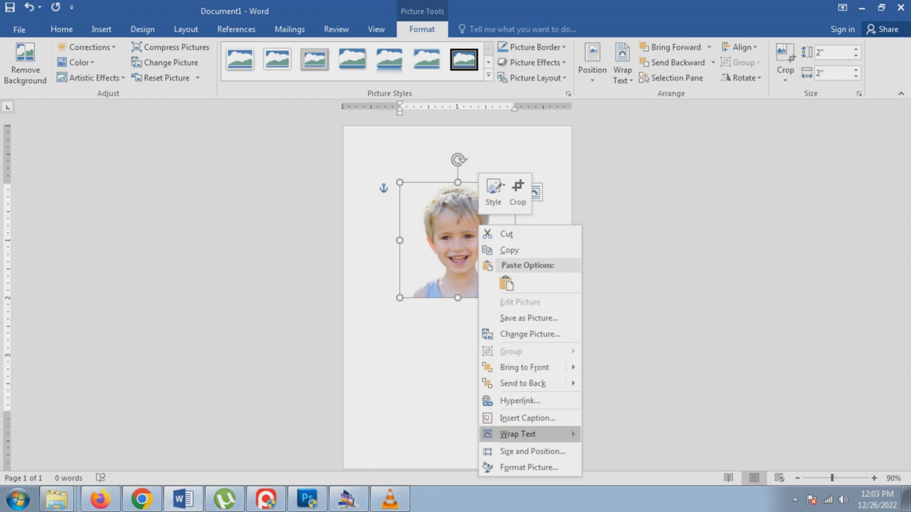
{"action": "left_click", "coordinate": [528, 467]}
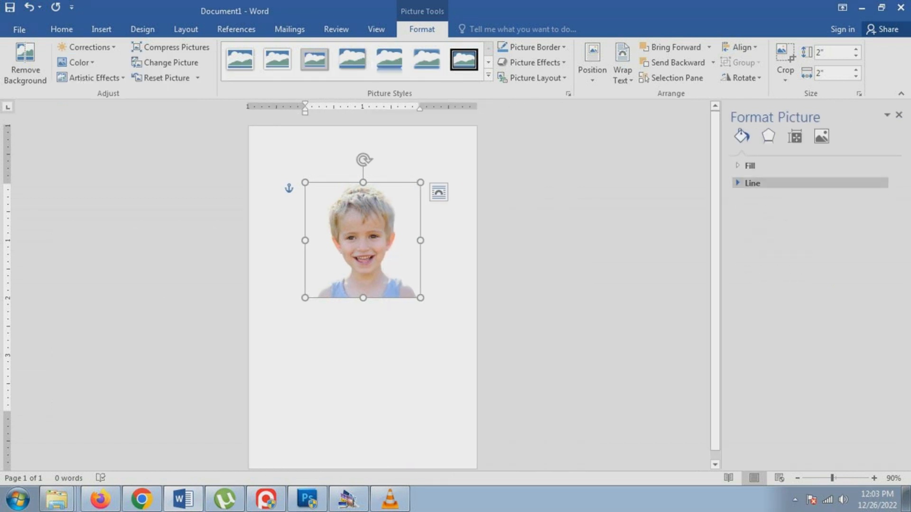
Give the photo a solid line outline in the Format Picture pane
{"action": "left_click", "coordinate": [752, 184]}
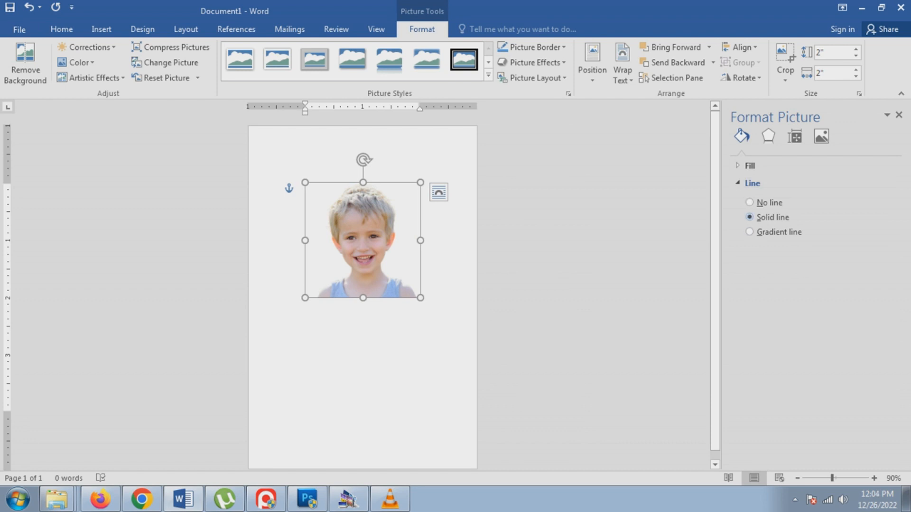
{"action": "left_click", "coordinate": [758, 217]}
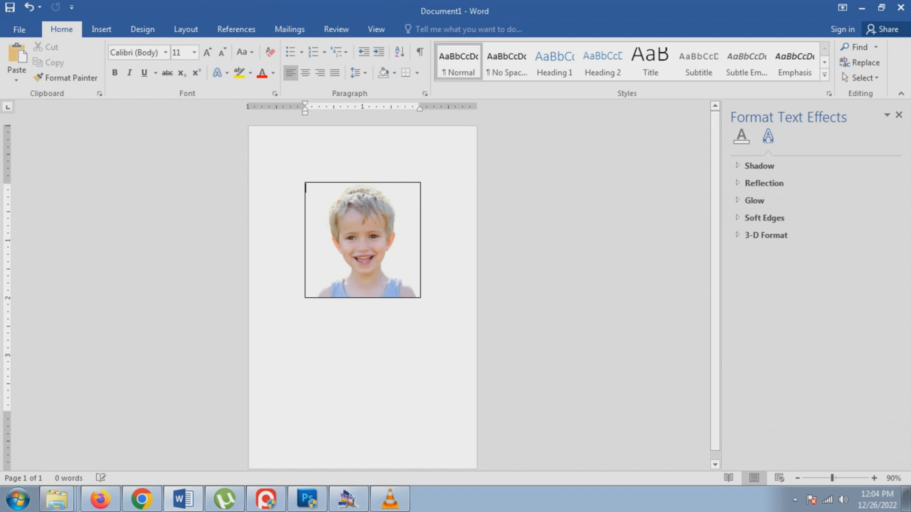
{"action": "right_click", "coordinate": [362, 240]}
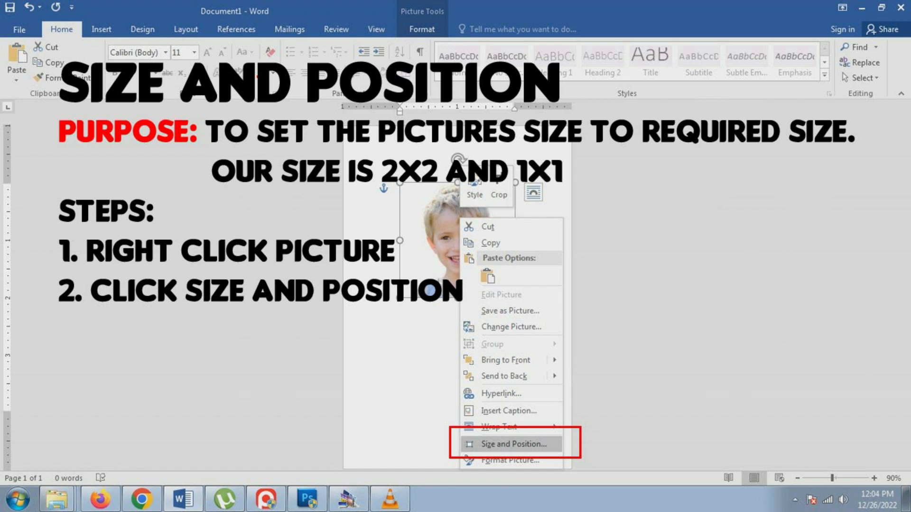
Set the photo's absolute height and width to 1 inch in Size and Position
{"action": "left_click", "coordinate": [512, 444]}
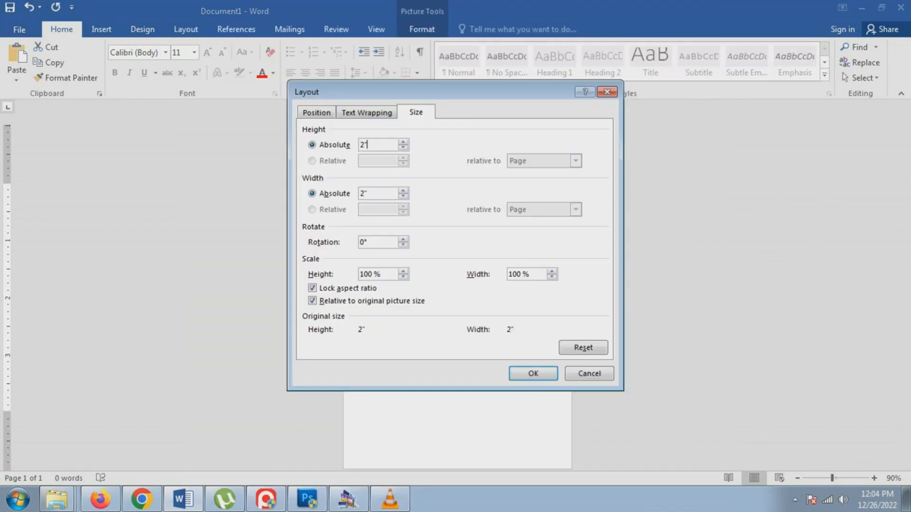
{"action": "left_click", "coordinate": [533, 373]}
{"action": "type", "text": "1"}
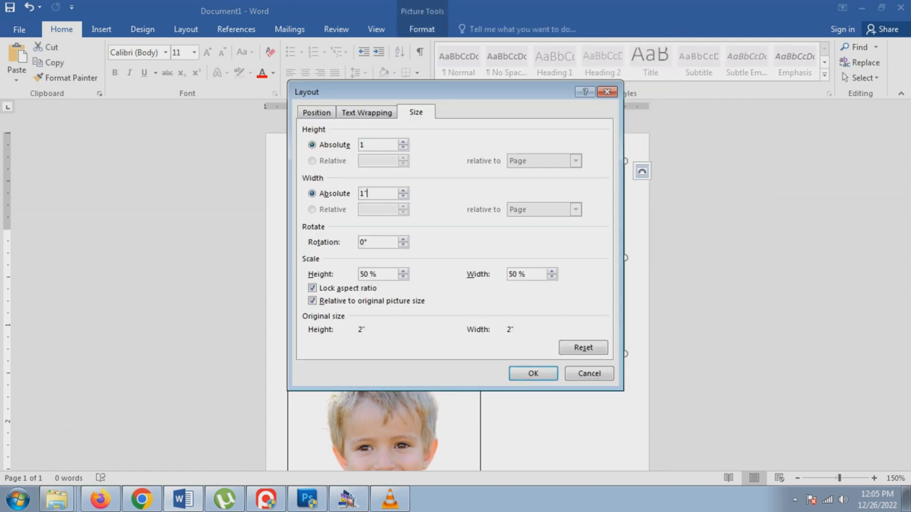
{"action": "left_click", "coordinate": [531, 373]}
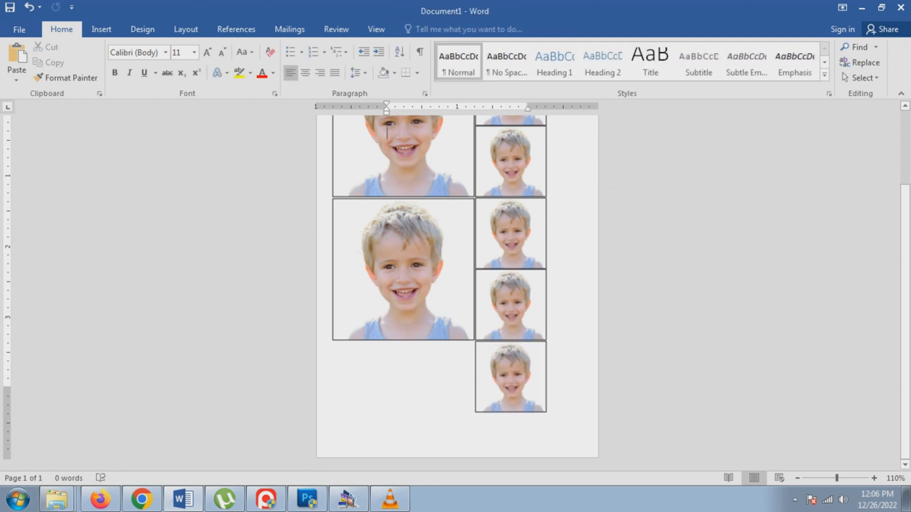
Paste a sixth 1 x 1 inch outlined copy beside the bottom small photo
{"action": "left_click", "coordinate": [438, 378]}
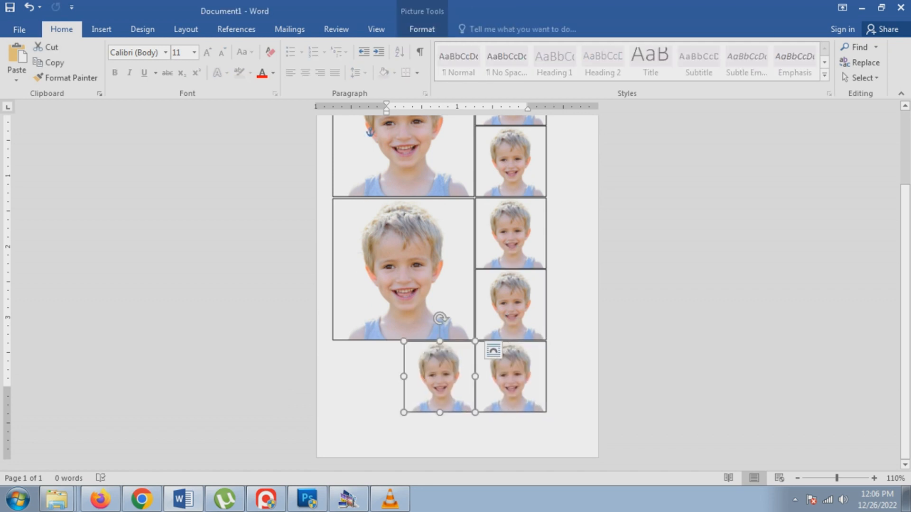